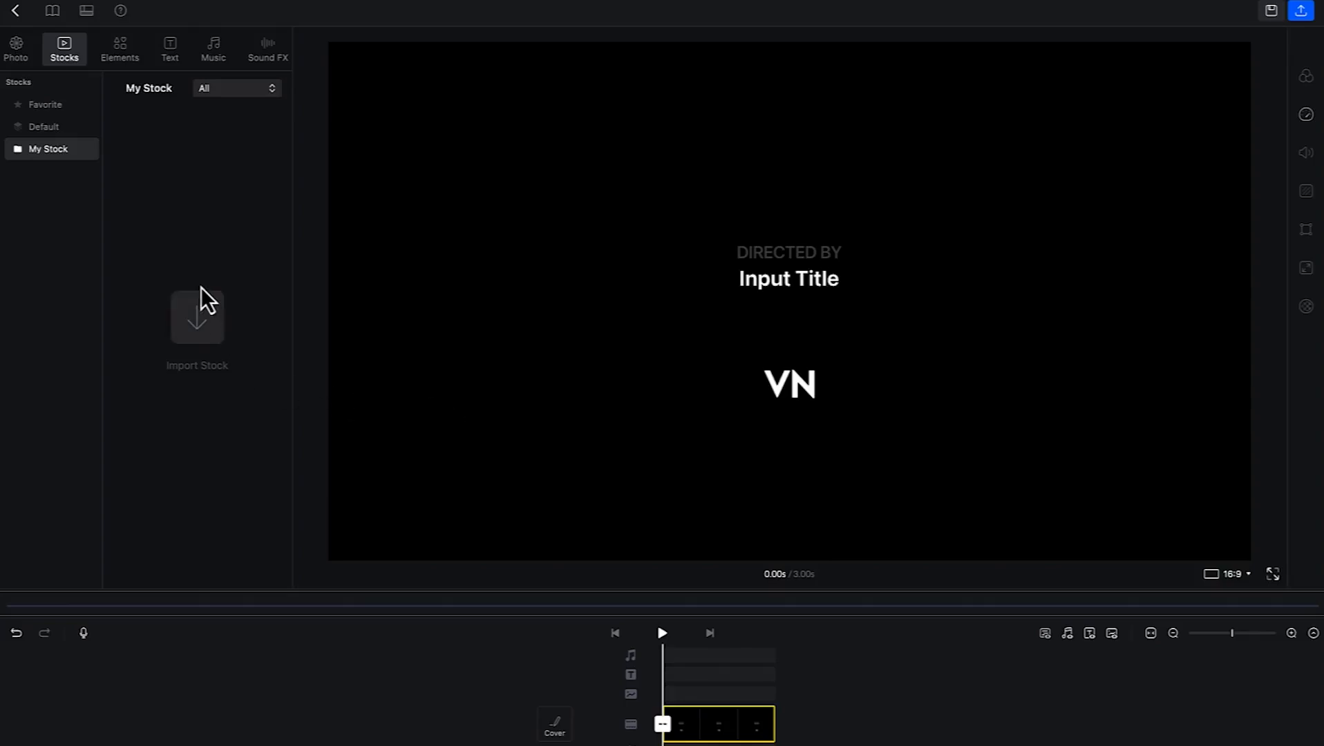
{"action": "mouse_move", "coordinate": [195, 338]}
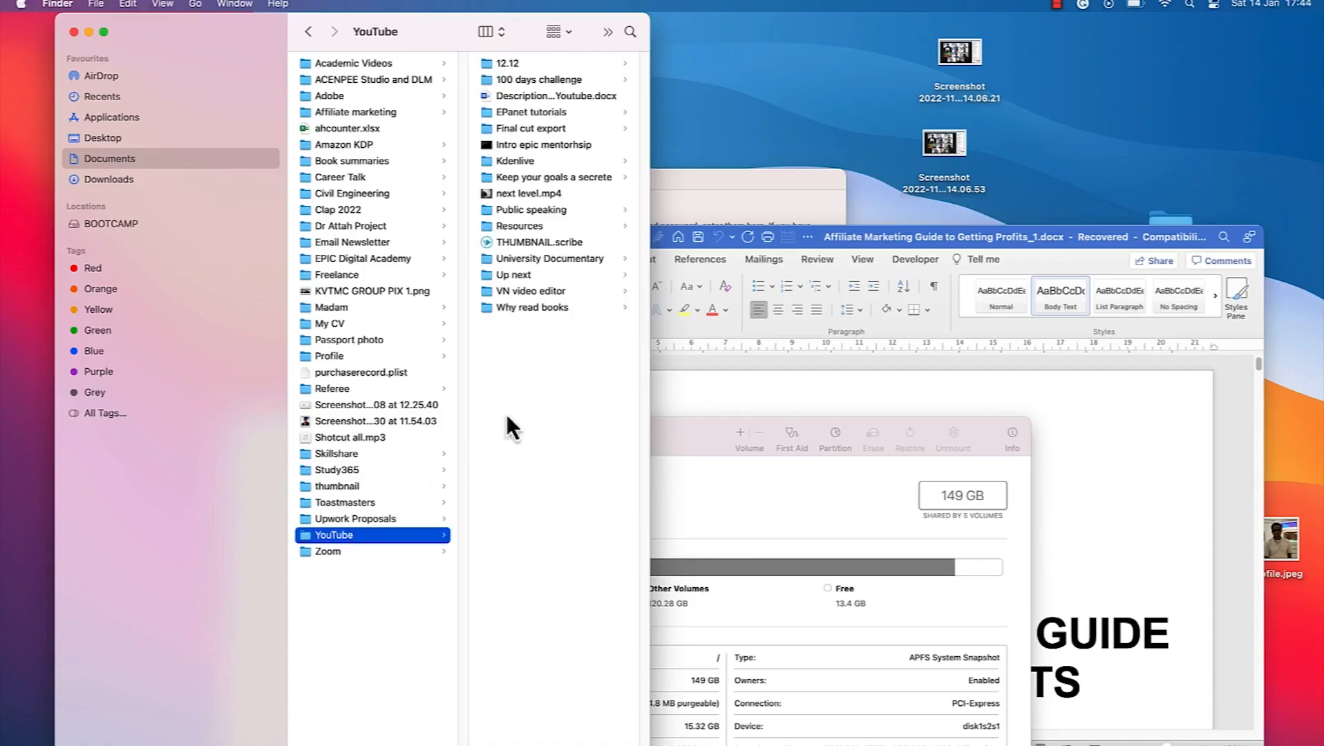
{"action": "mouse_move", "coordinate": [555, 159]}
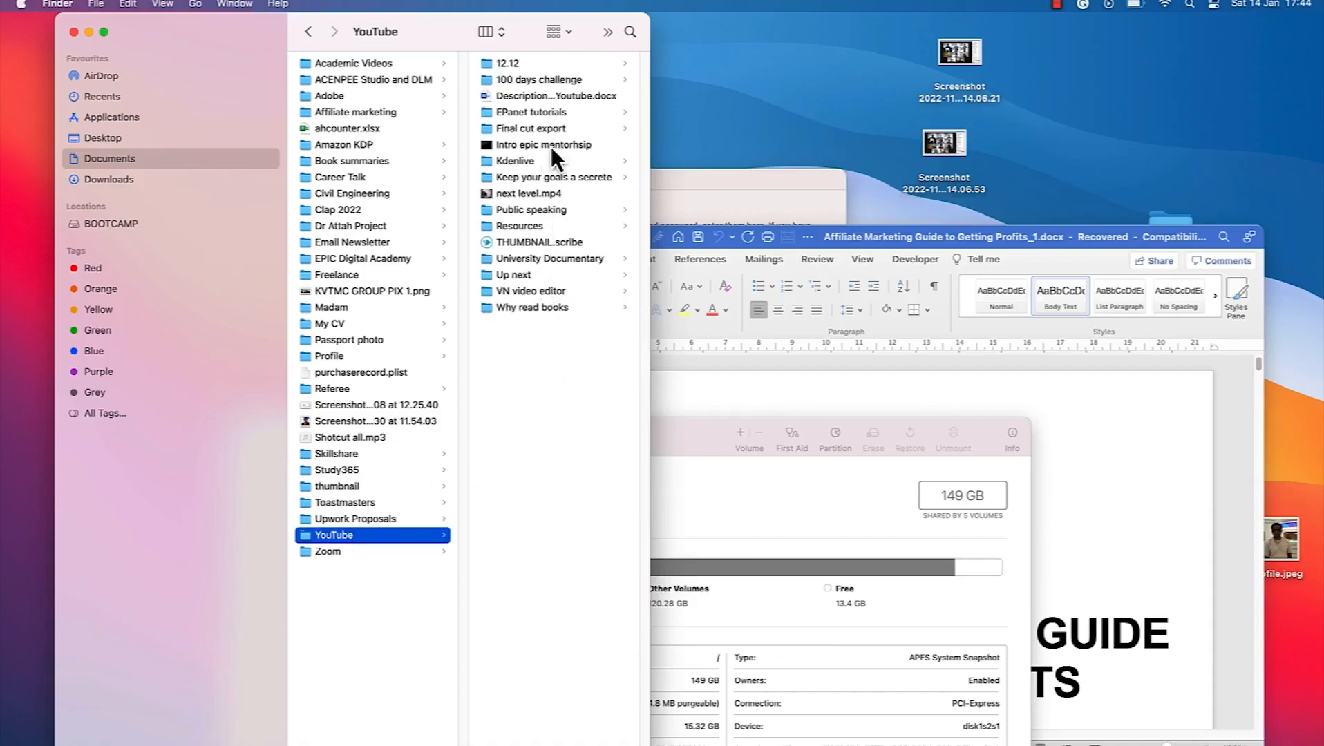
Step: Preview the main MP4 in the VN video editor folder, then browse Music, B Rolls and Images
{"action": "left_click", "coordinate": [530, 290]}
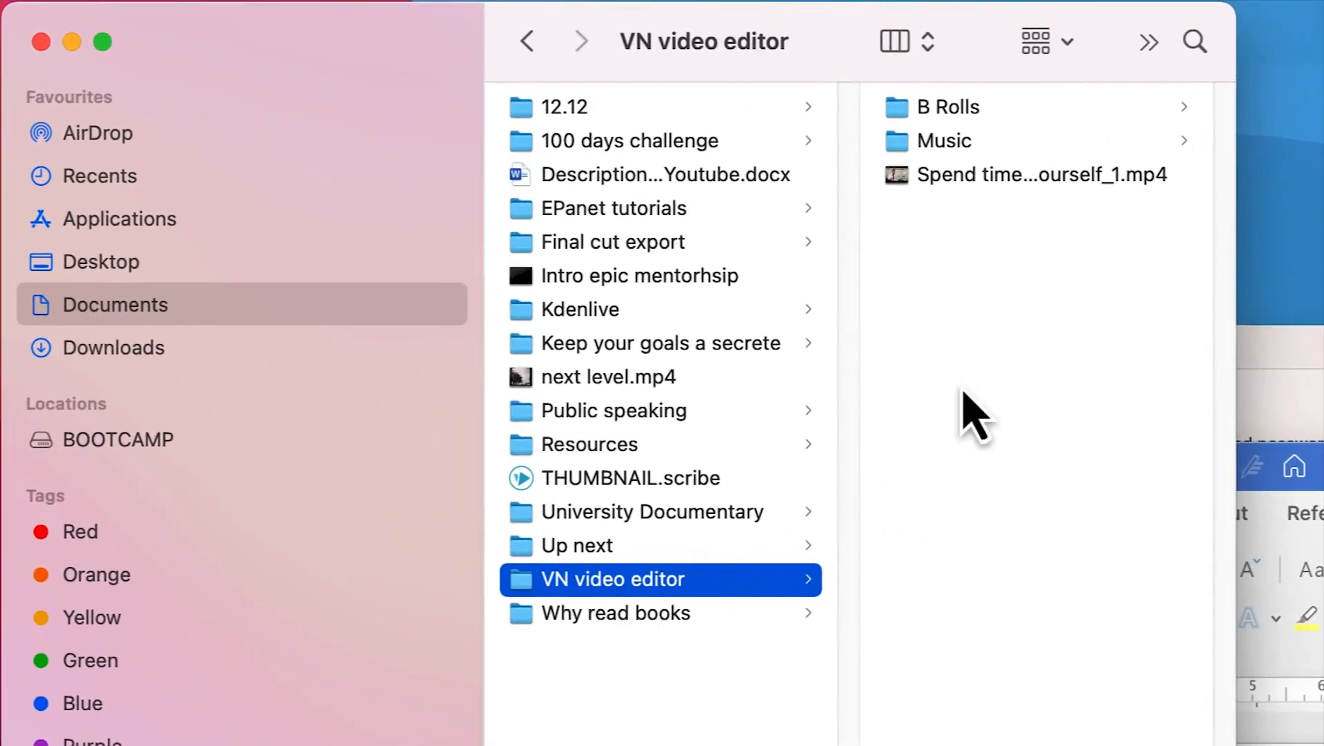
{"action": "mouse_move", "coordinate": [1022, 228]}
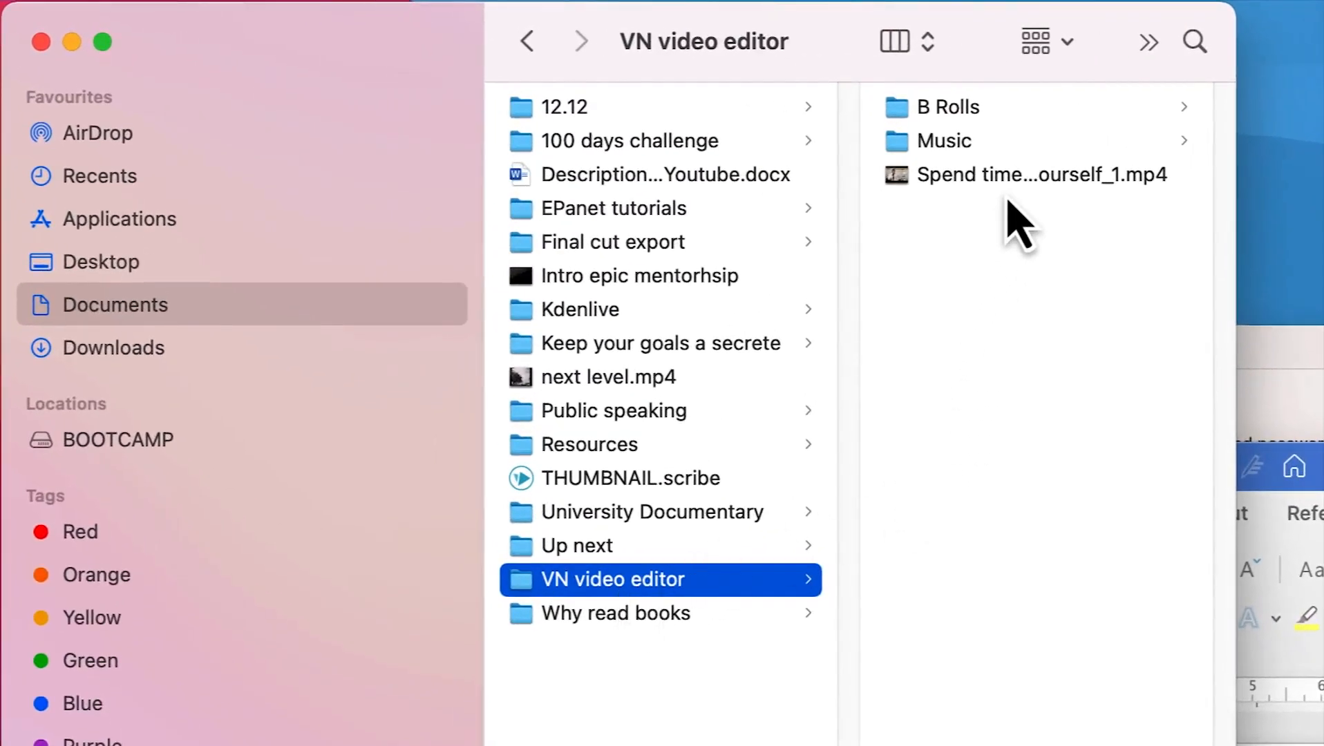
{"action": "left_click", "coordinate": [1042, 174]}
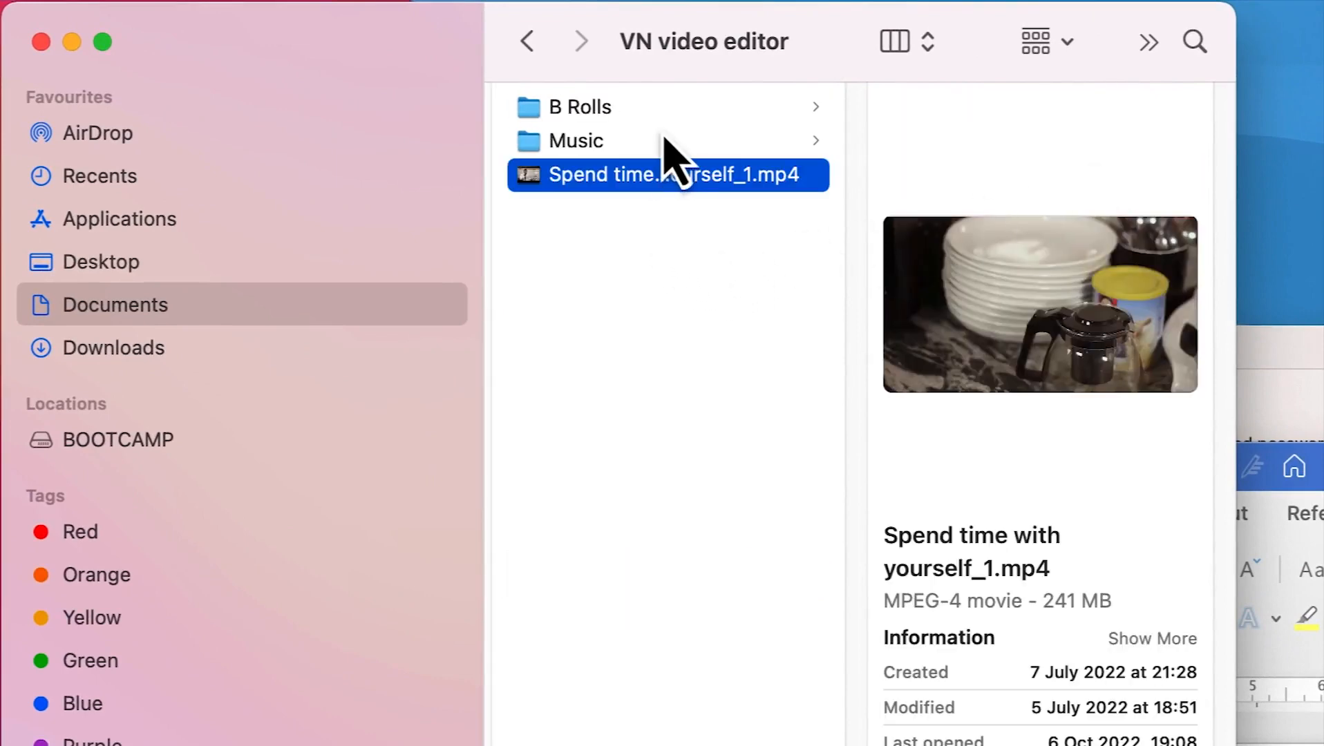
{"action": "left_click", "coordinate": [577, 140]}
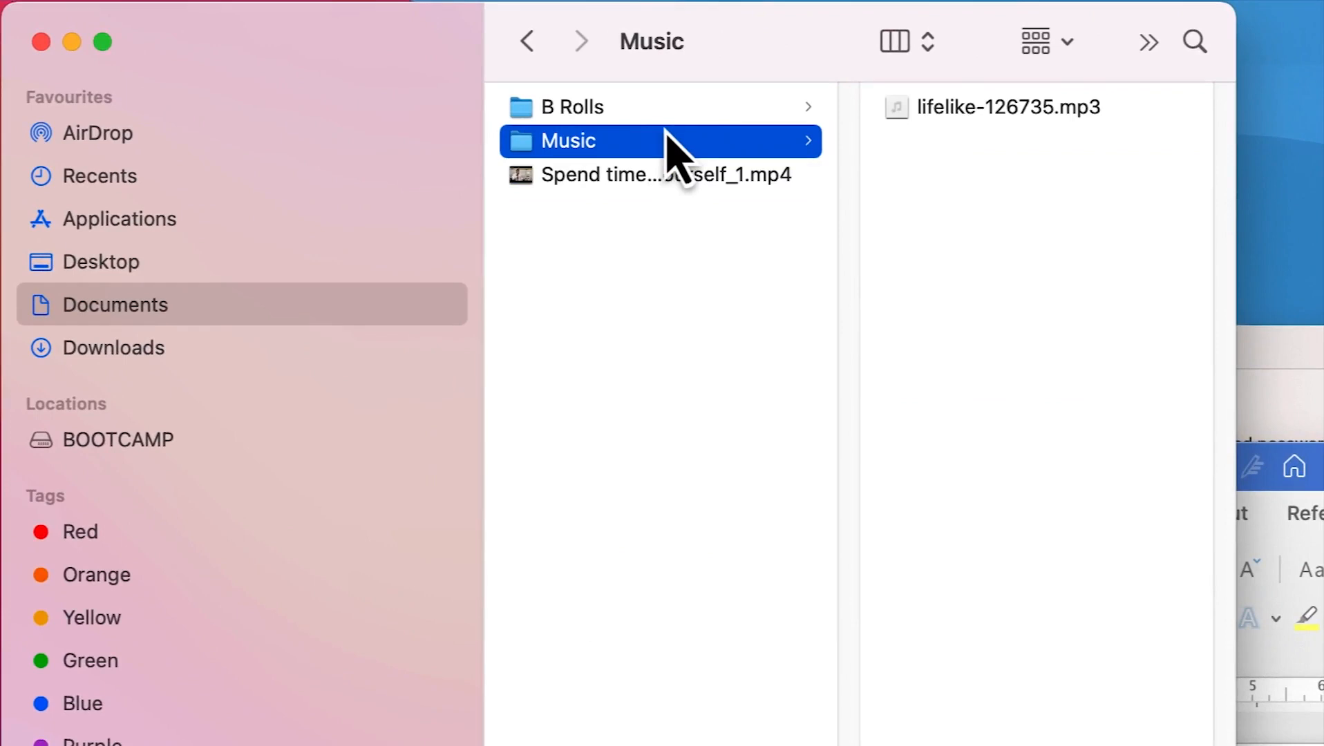
{"action": "left_click", "coordinate": [574, 107]}
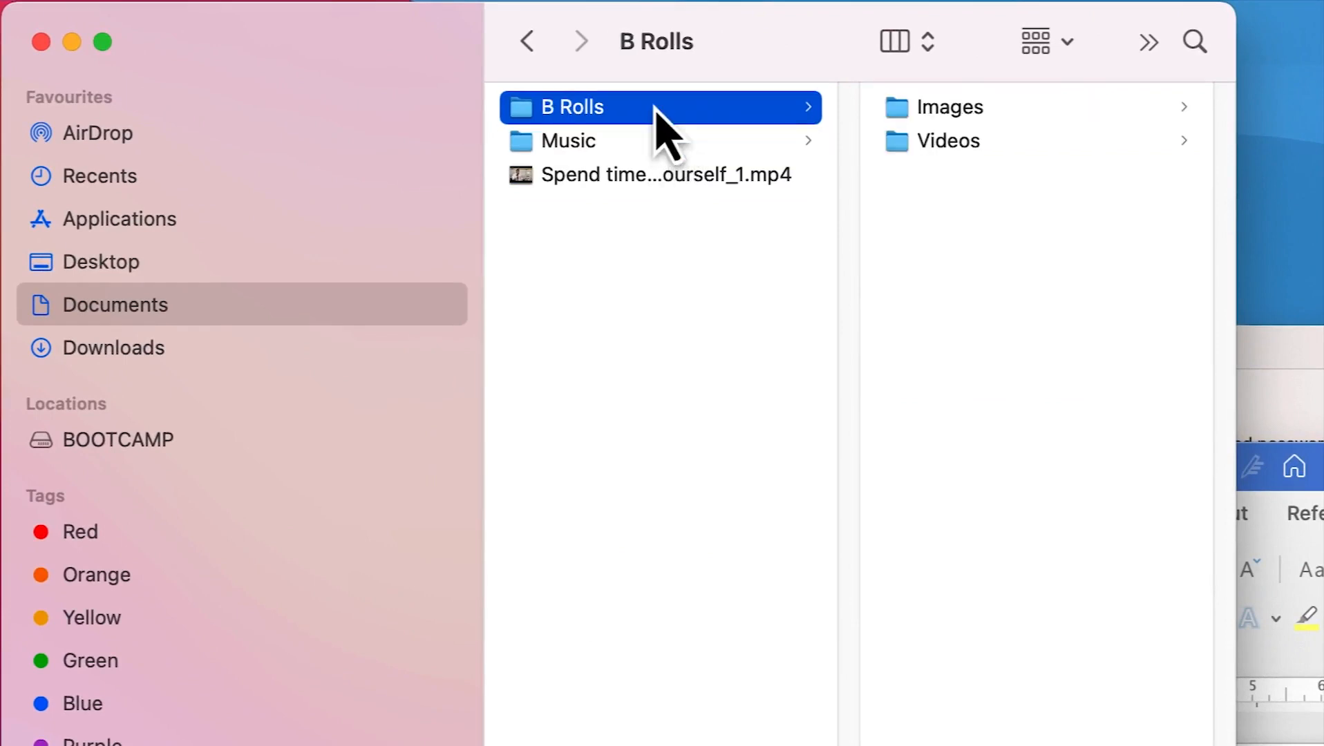
{"action": "mouse_move", "coordinate": [1010, 135]}
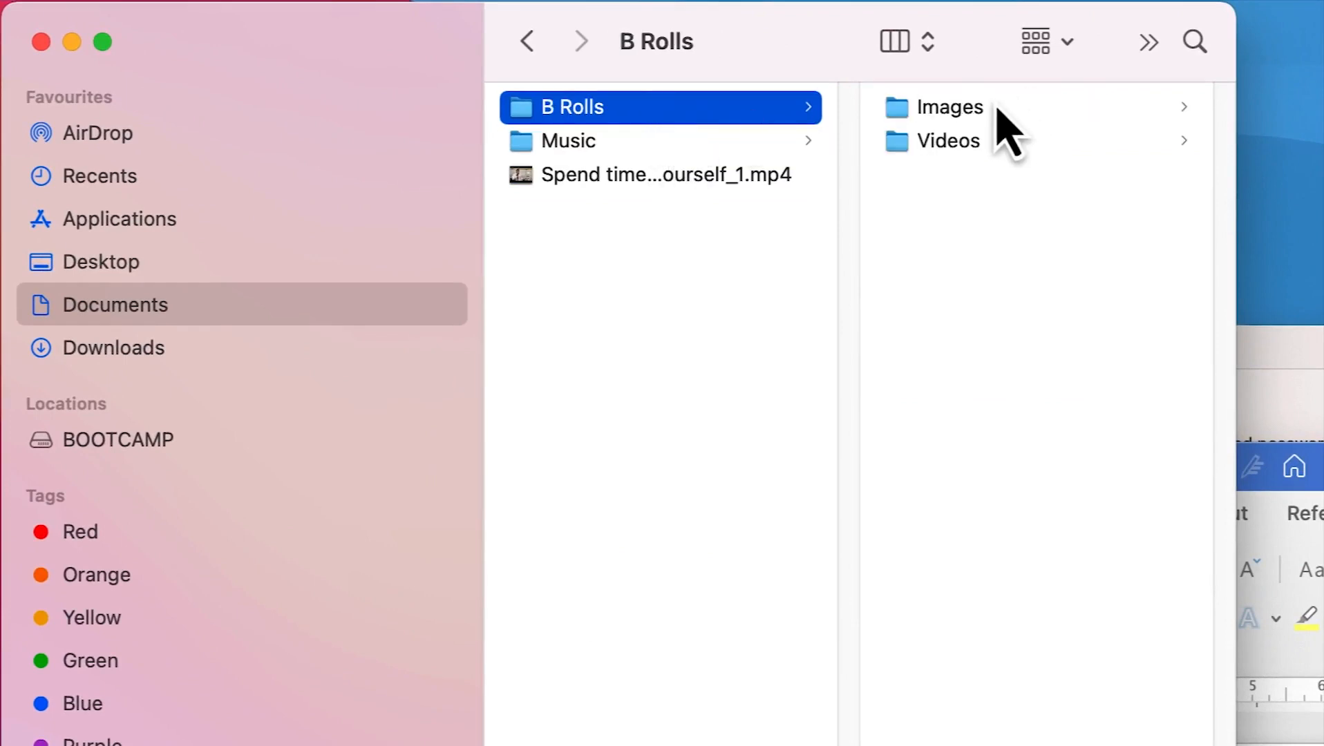
{"action": "left_click", "coordinate": [949, 106]}
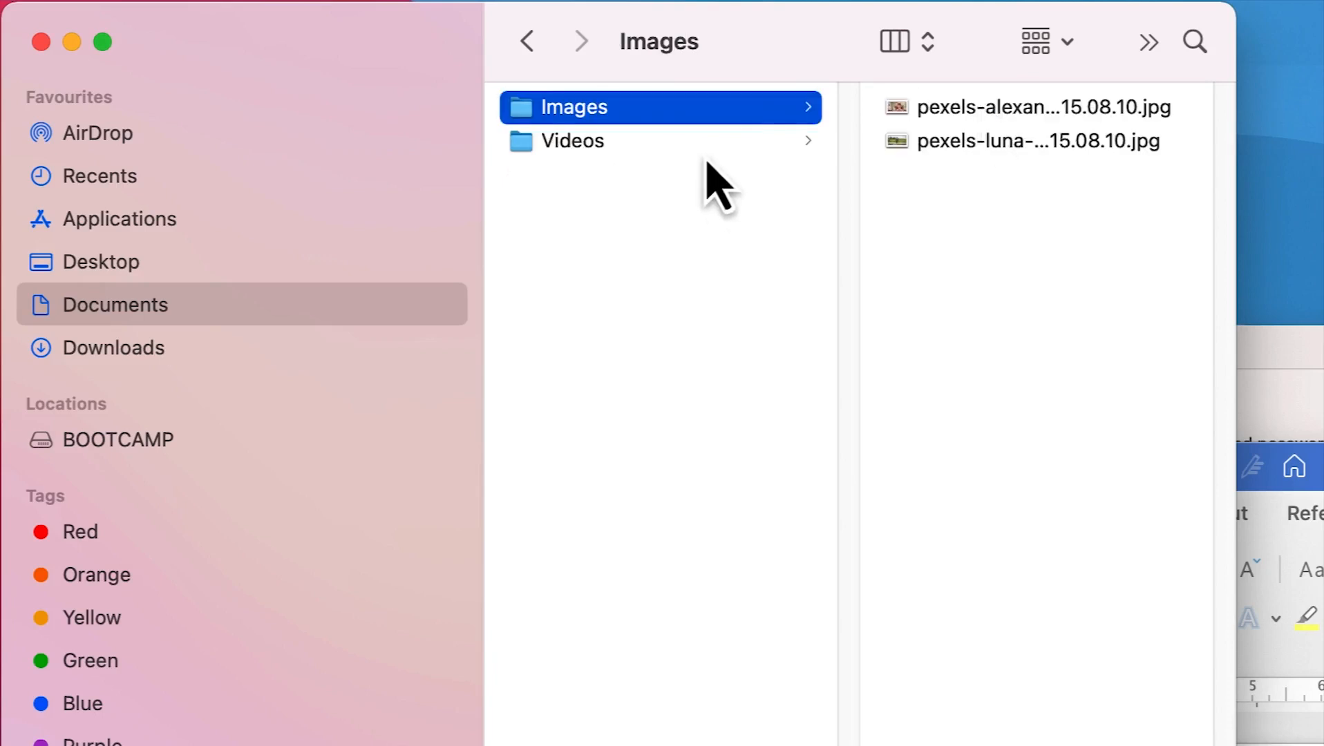
{"action": "left_click", "coordinate": [574, 141]}
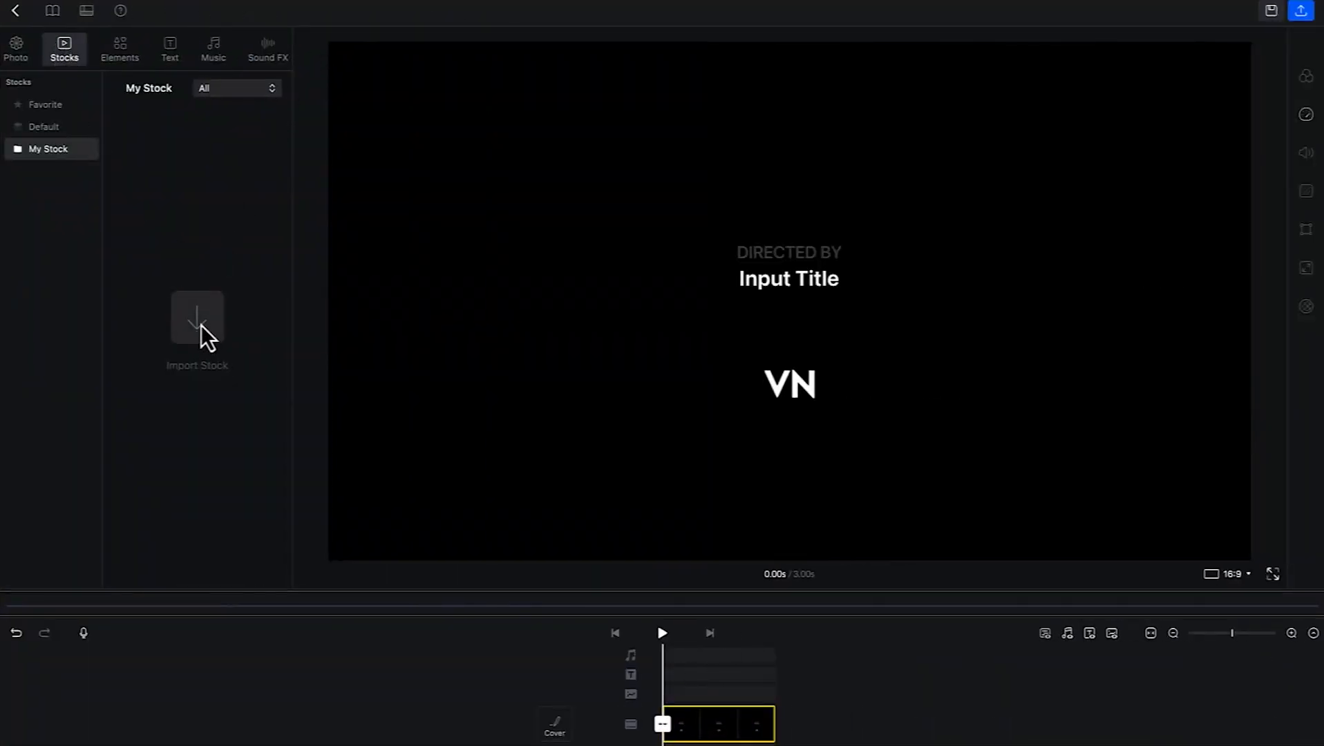
Step: Import 'Spend time with yourself_1.mp4' from the VN video editor folder into My Stock and preview it
{"action": "left_click", "coordinate": [198, 321]}
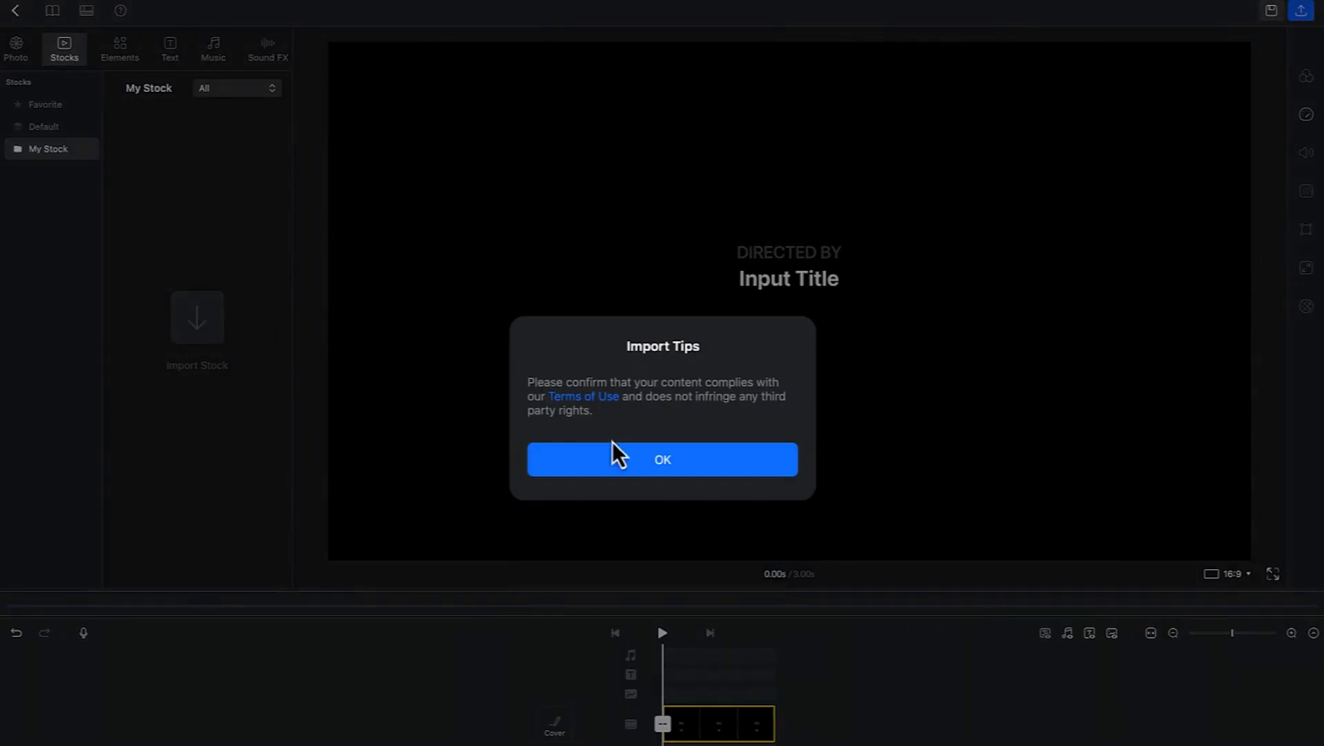
{"action": "mouse_move", "coordinate": [654, 503]}
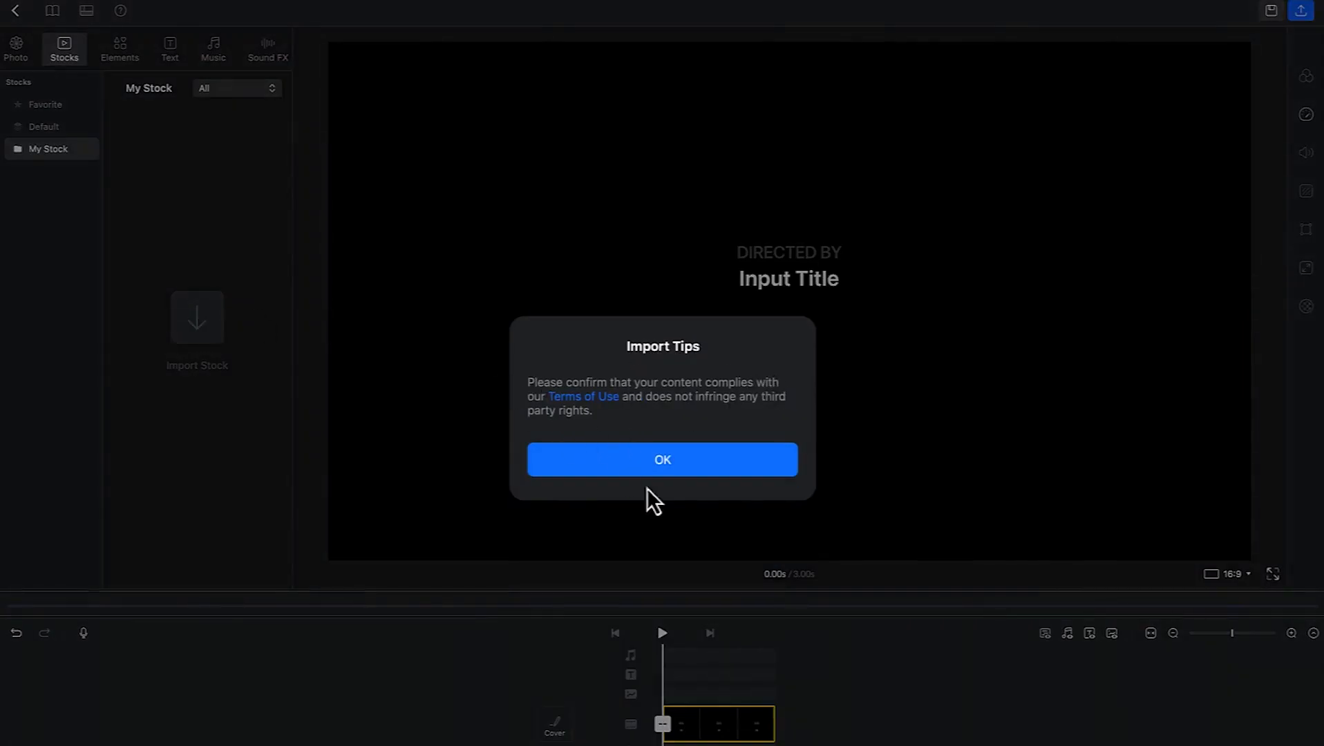
{"action": "left_click", "coordinate": [662, 459]}
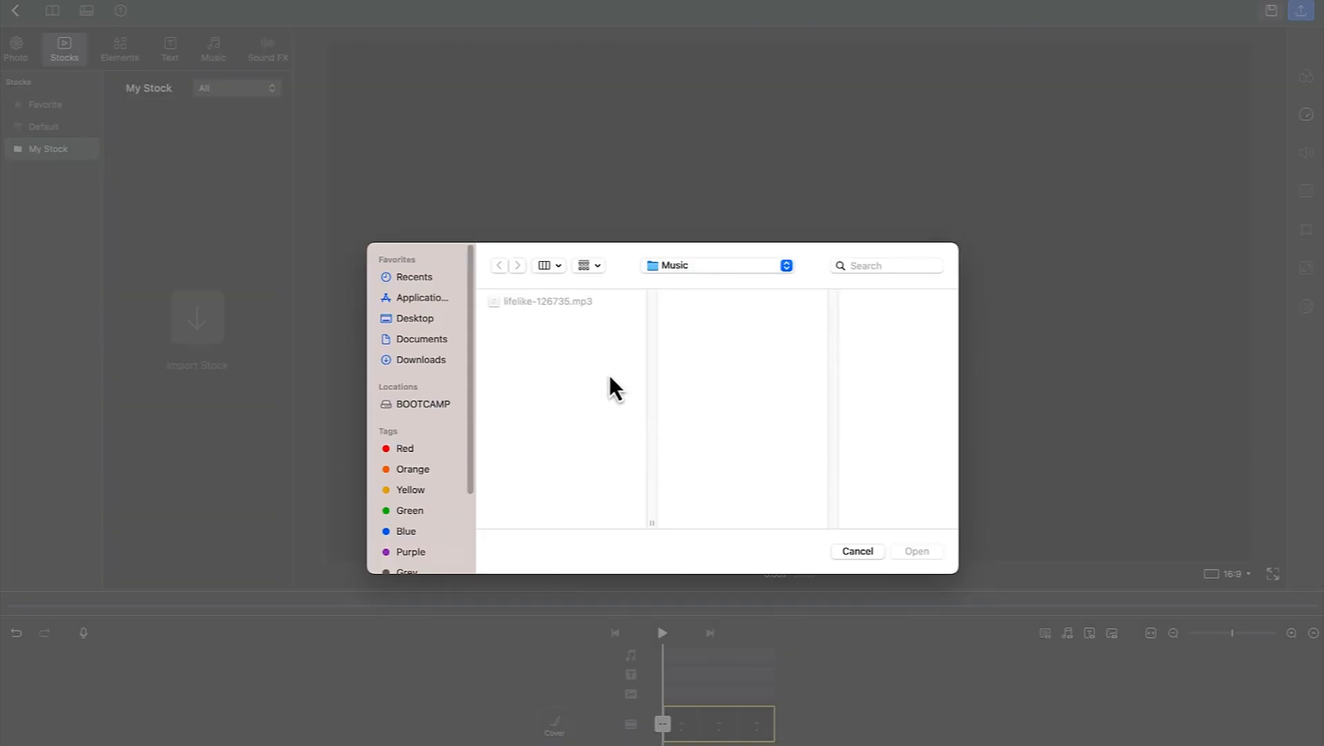
{"action": "mouse_move", "coordinate": [490, 452]}
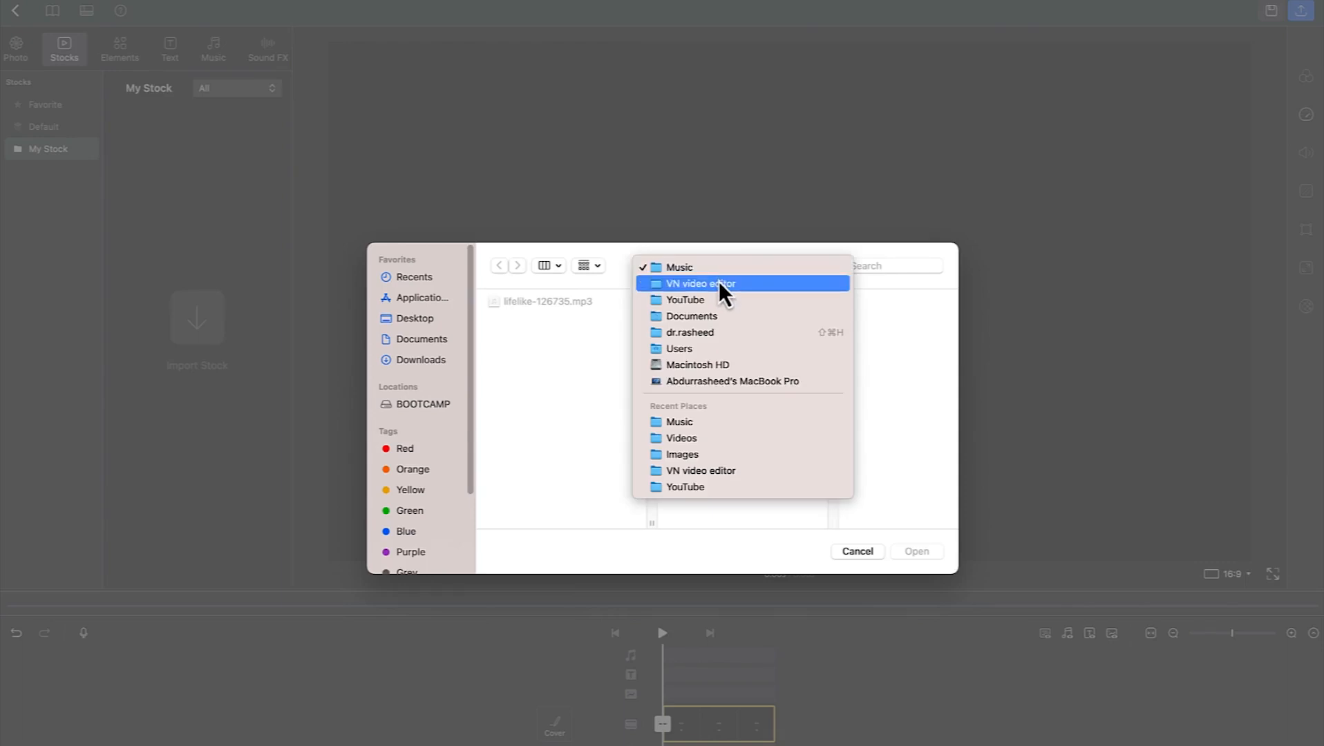
{"action": "left_click", "coordinate": [700, 283]}
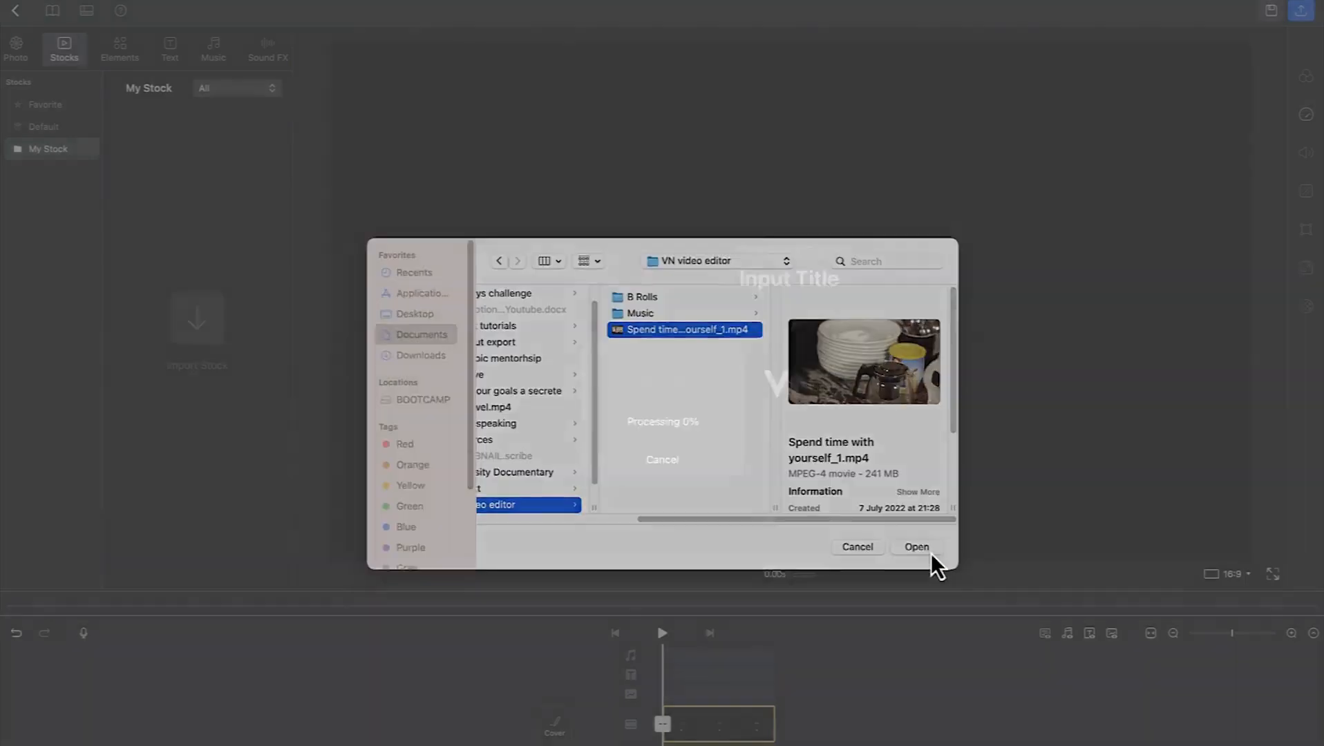
{"action": "left_click", "coordinate": [917, 546]}
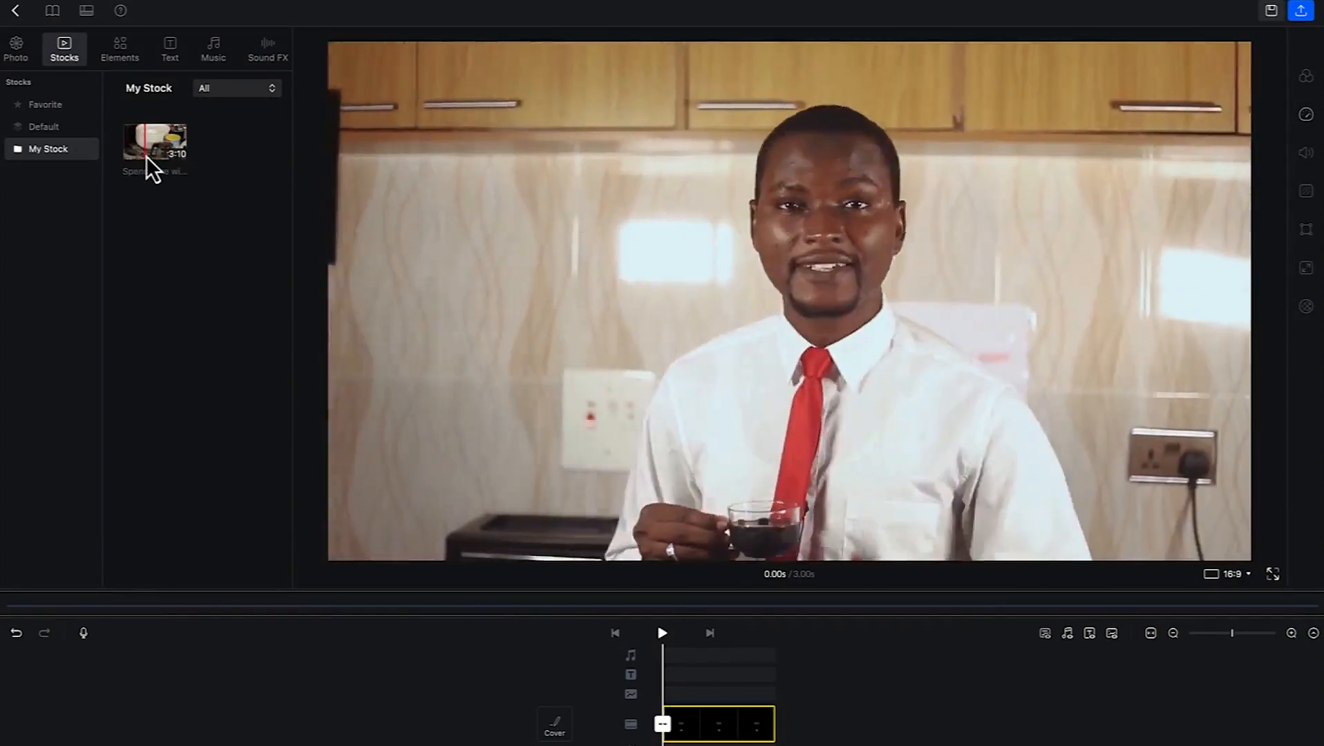
{"action": "left_click", "coordinate": [155, 141]}
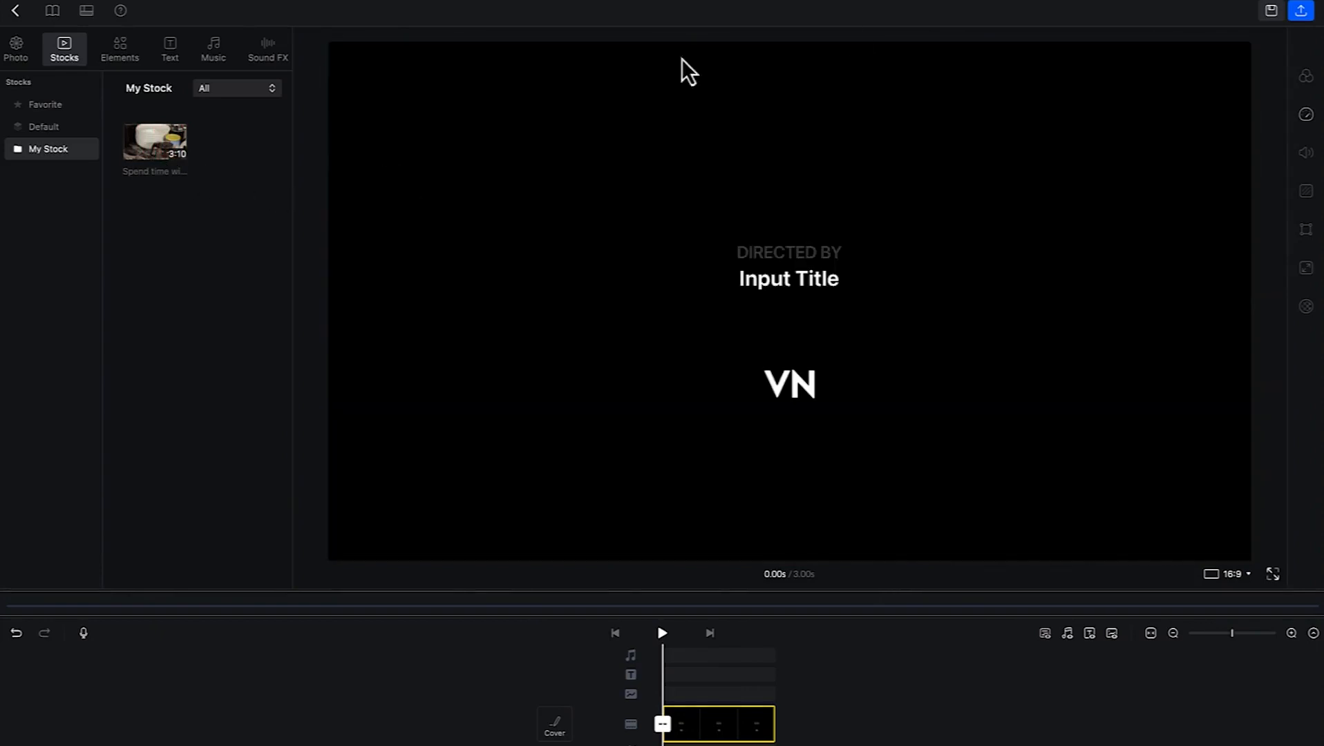
{"action": "mouse_move", "coordinate": [187, 282]}
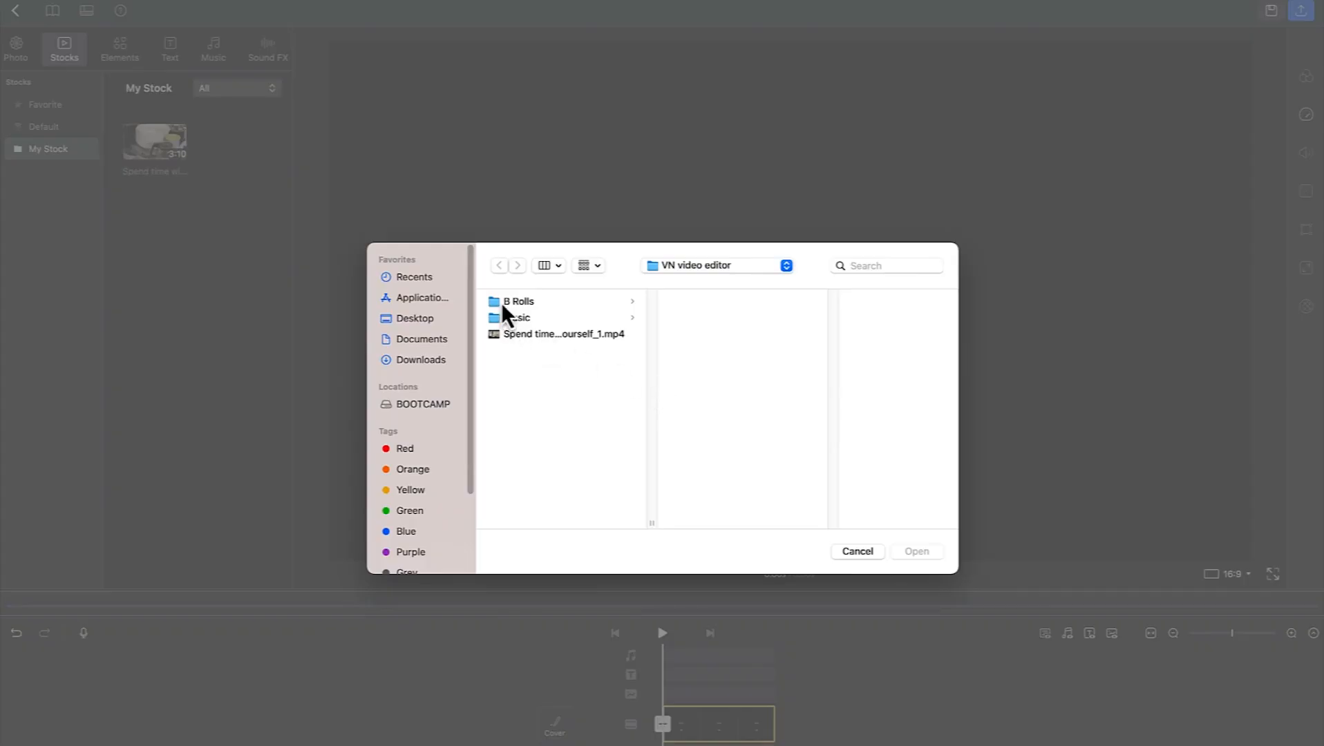
Step: Import both pexels JPG images from B Rolls > Images into My Stock
{"action": "left_click", "coordinate": [518, 301]}
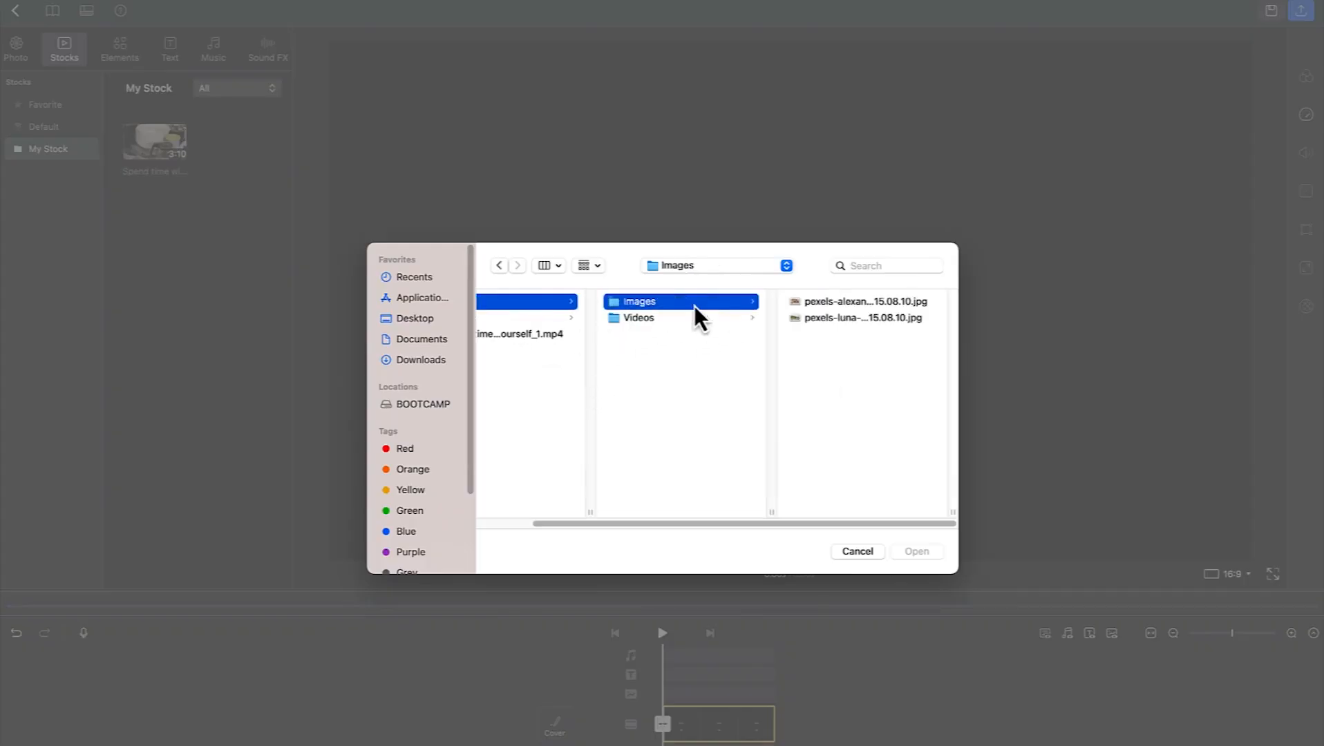
{"action": "left_click", "coordinate": [863, 309]}
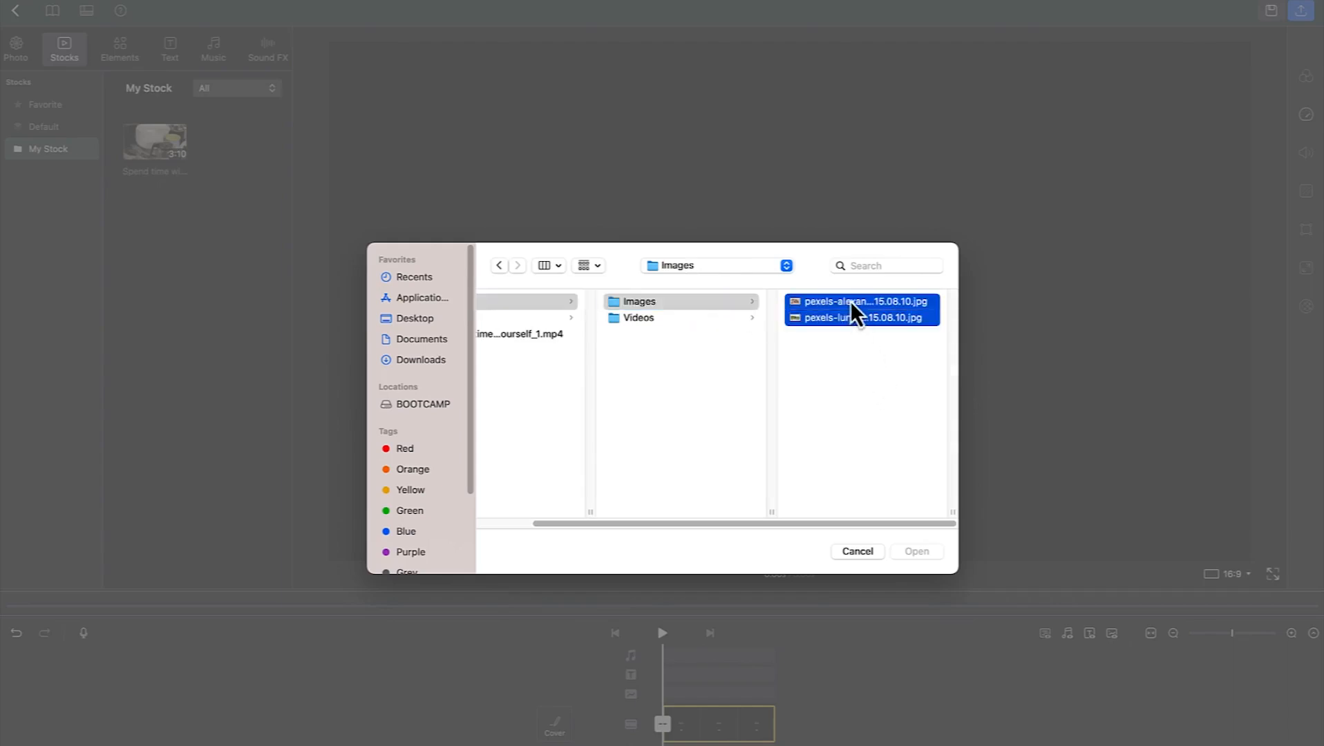
{"action": "left_click", "coordinate": [916, 552]}
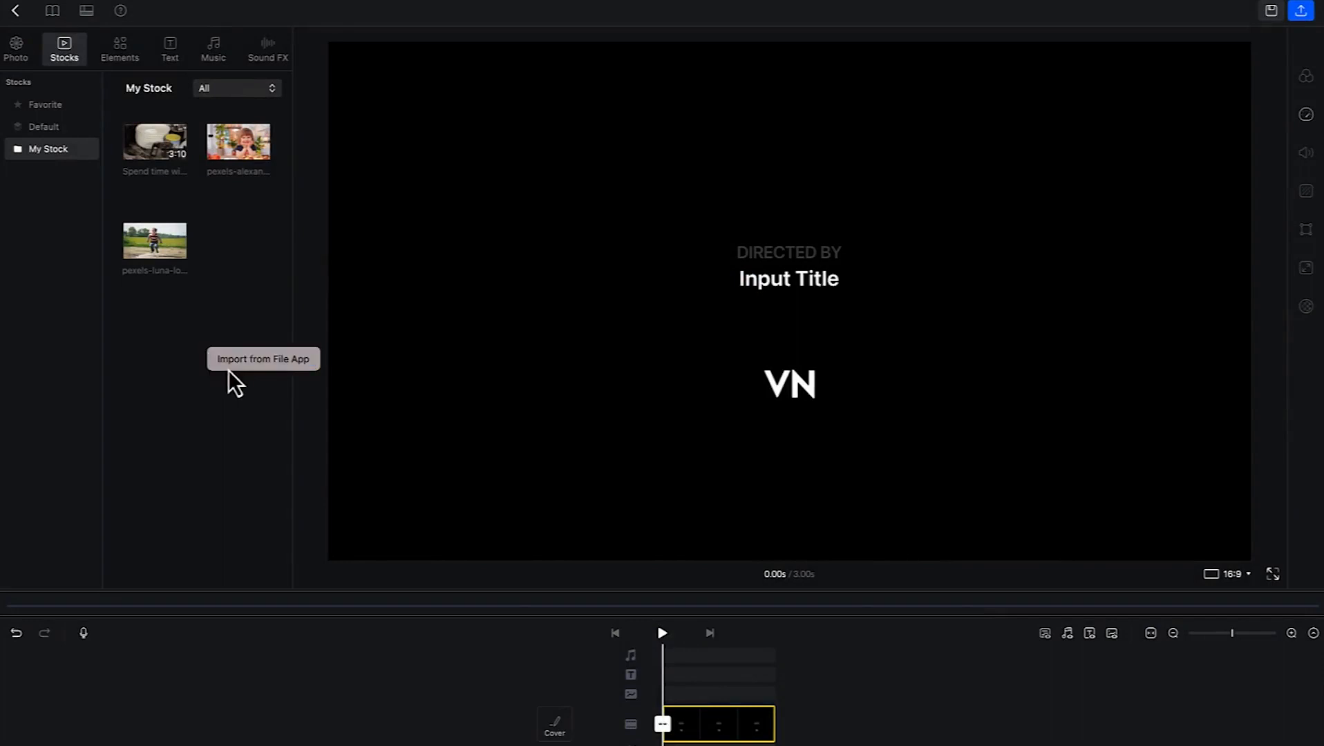
{"action": "left_click", "coordinate": [263, 359]}
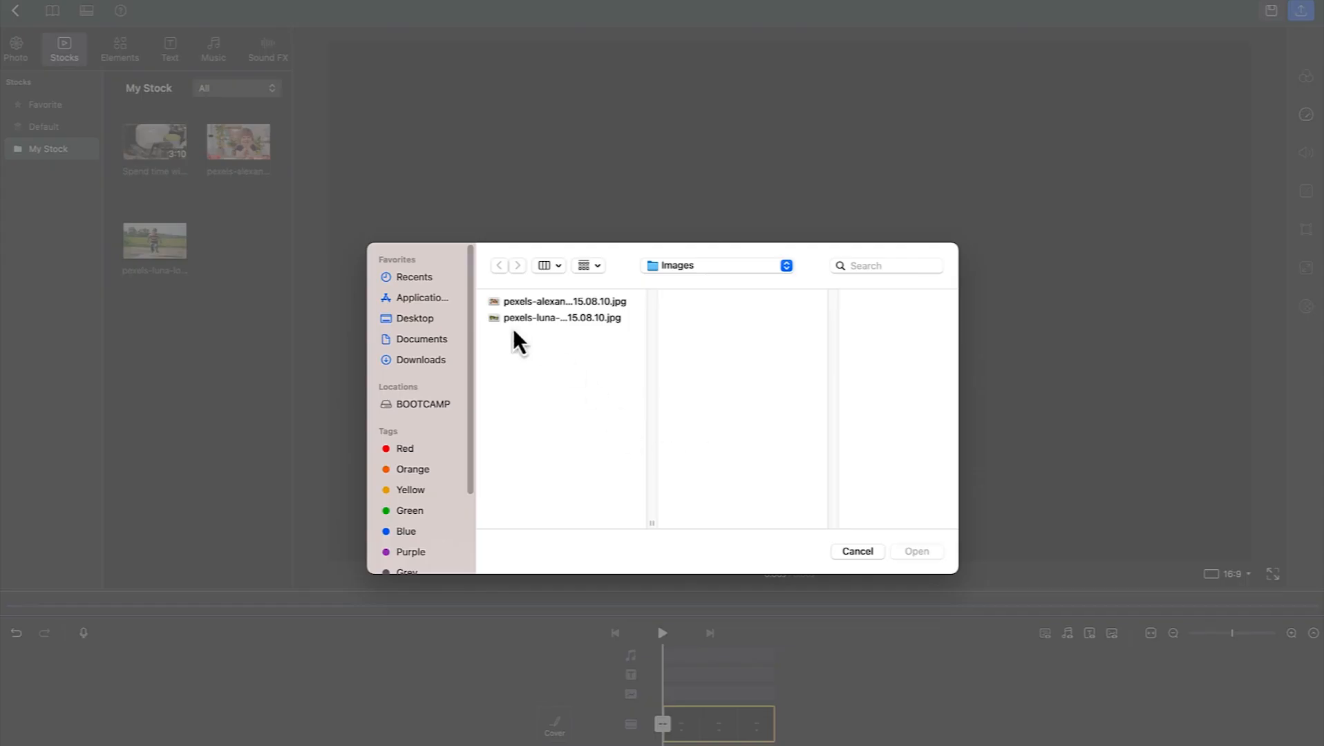
Step: Import the two production b-roll MP4s (0:06 and 0:07) from B Rolls > Videos
{"action": "left_click", "coordinate": [716, 265]}
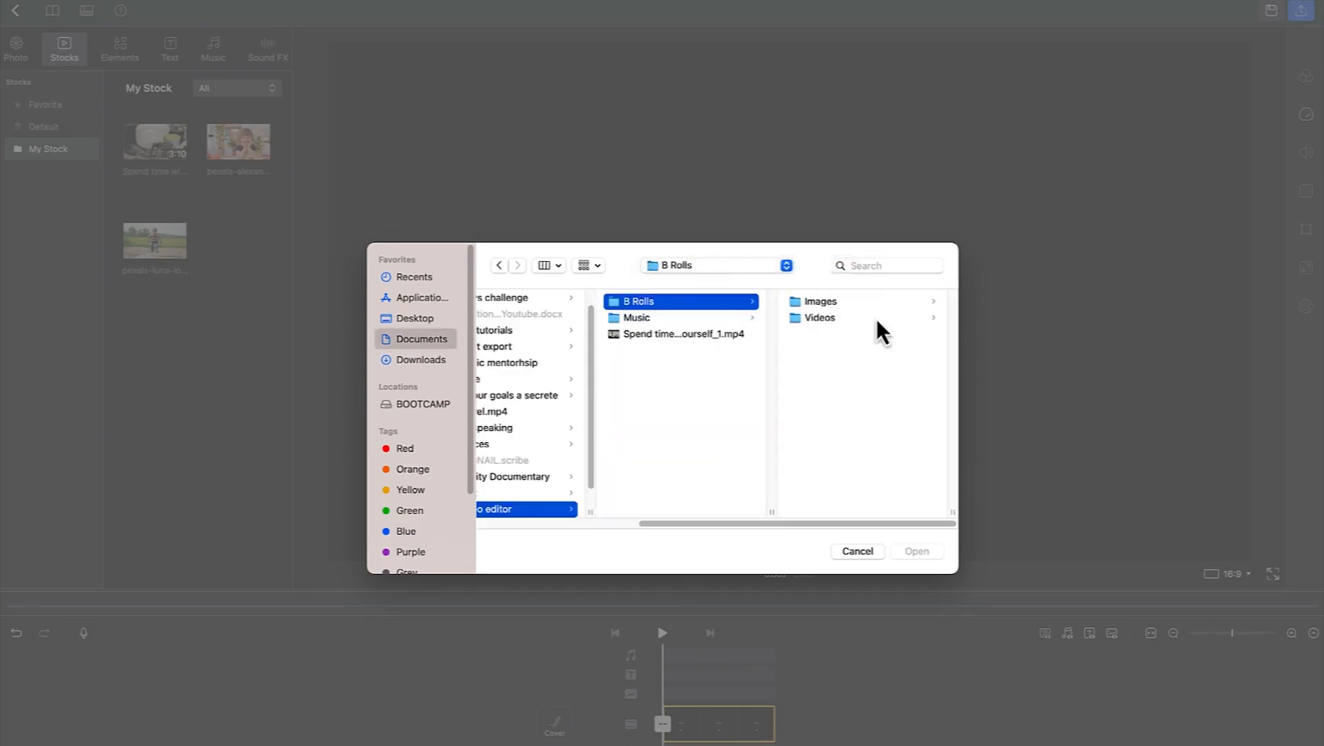
{"action": "left_click", "coordinate": [819, 317]}
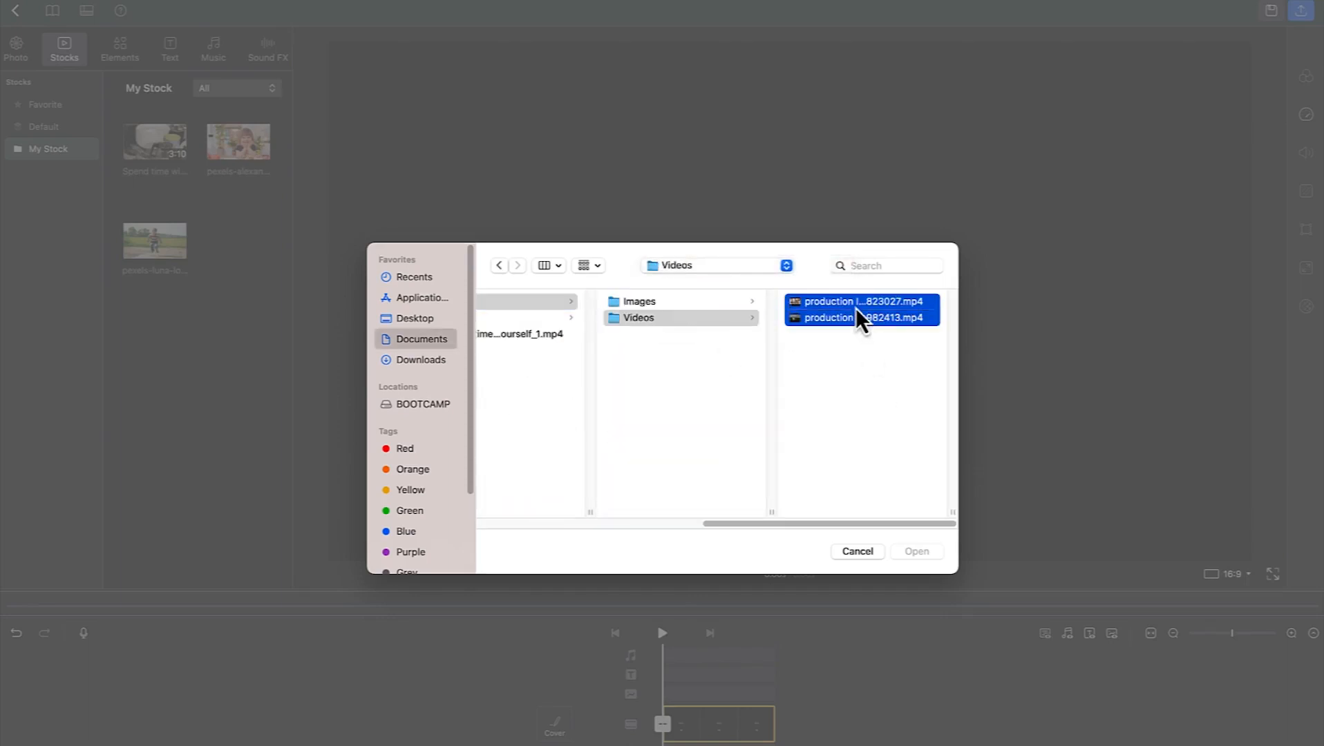
{"action": "left_click", "coordinate": [916, 551]}
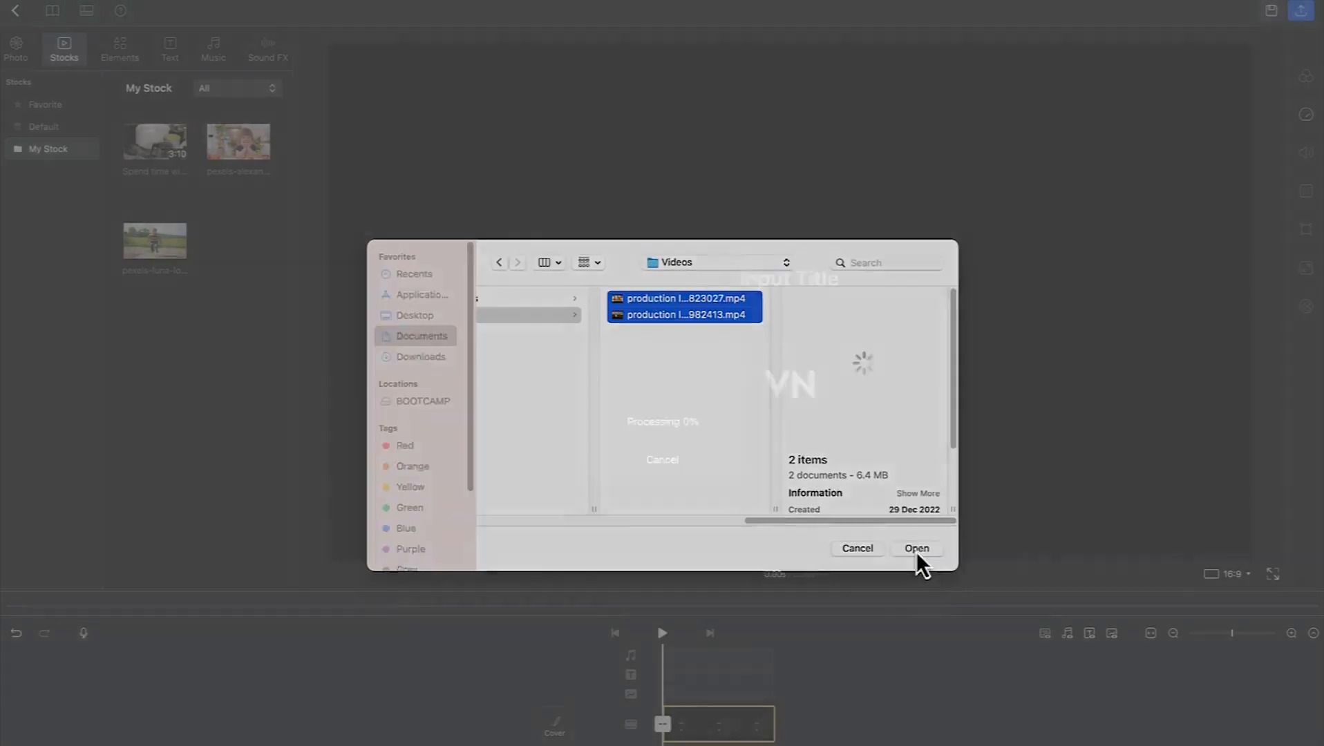
{"action": "left_click", "coordinate": [917, 548]}
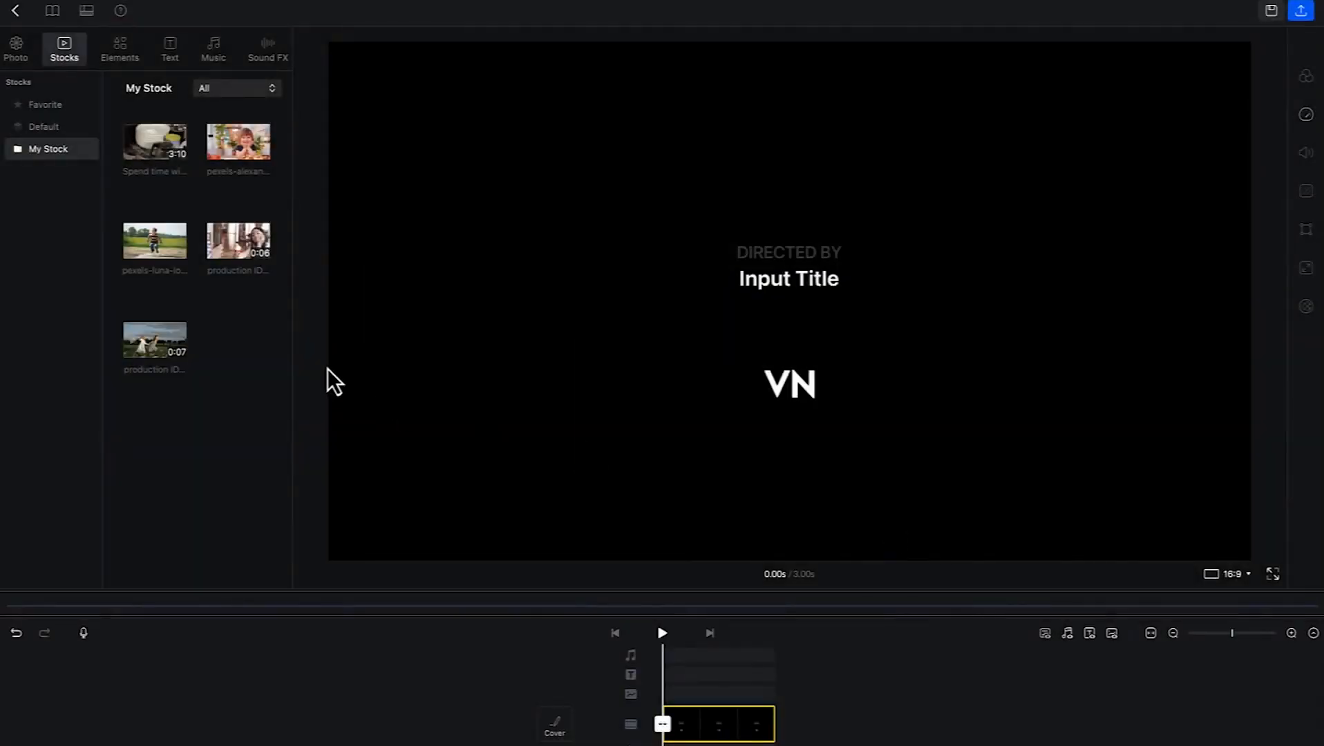
{"action": "mouse_move", "coordinate": [244, 354]}
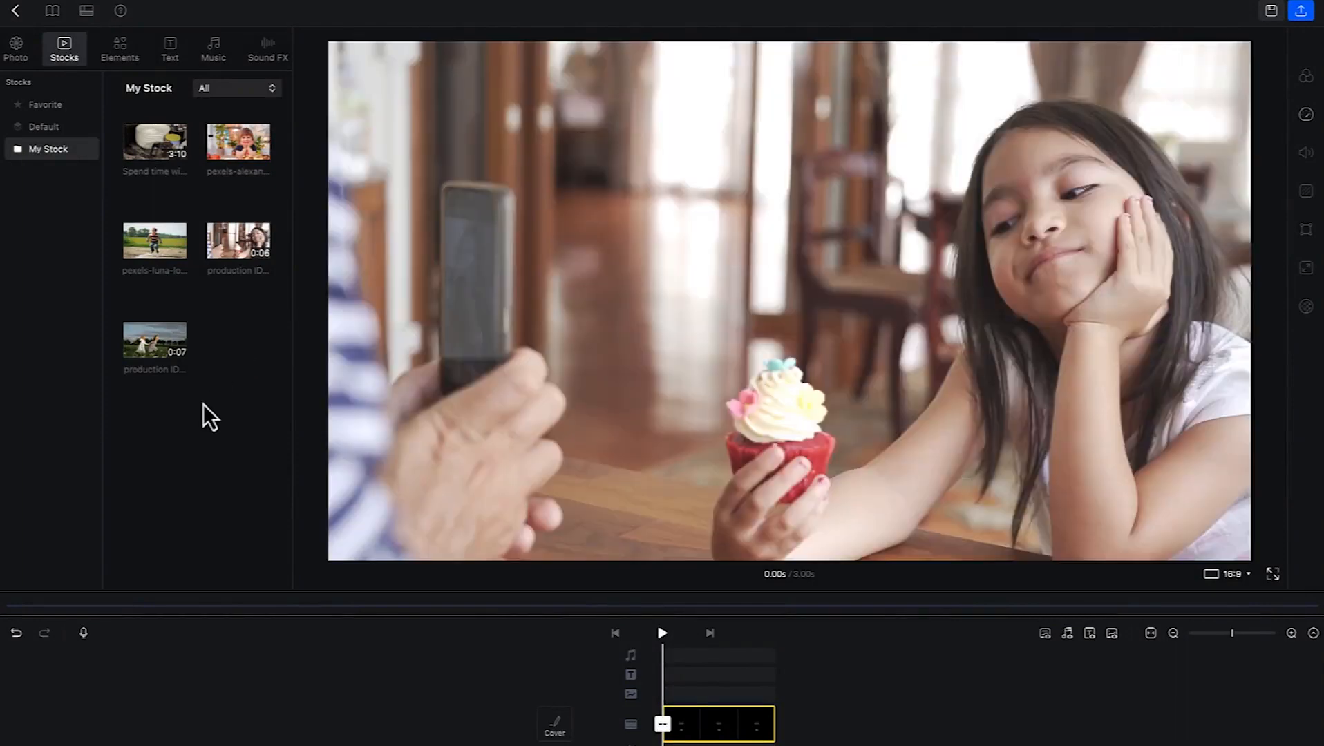
{"action": "mouse_move", "coordinate": [266, 460]}
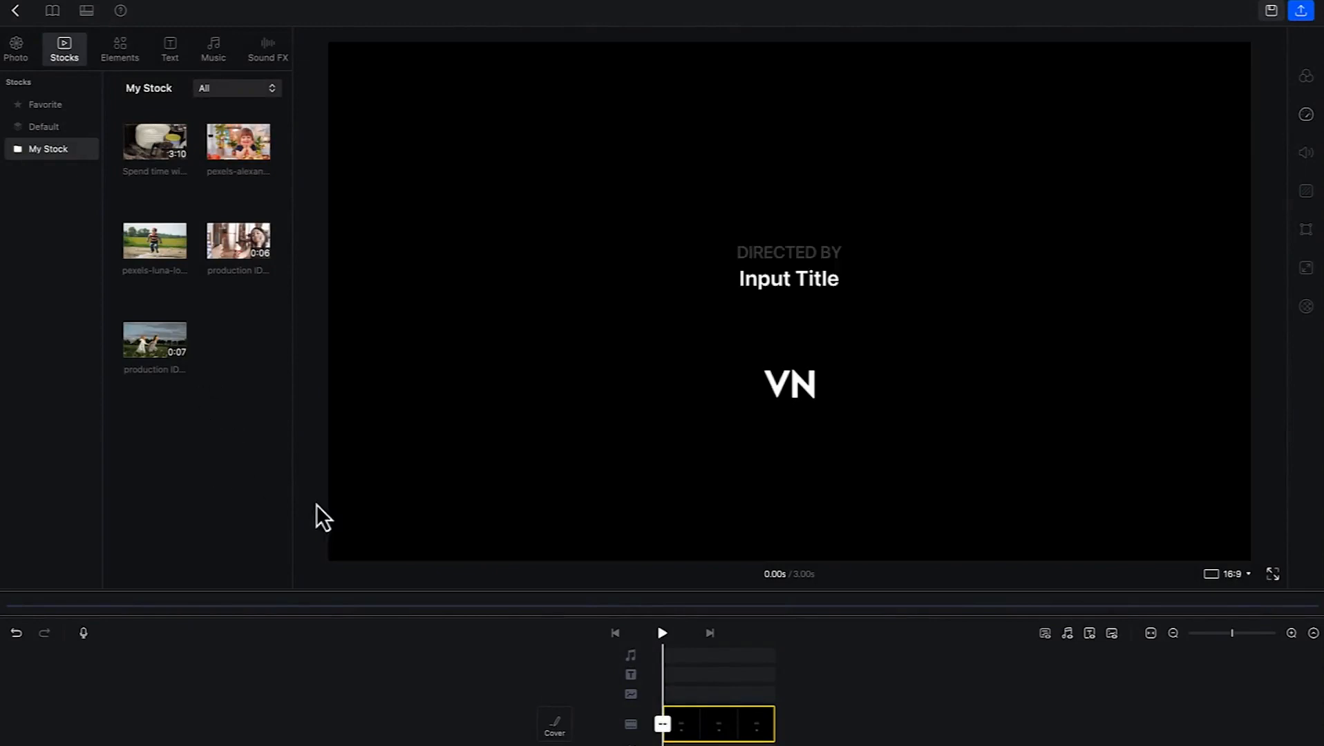
{"action": "mouse_move", "coordinate": [323, 359]}
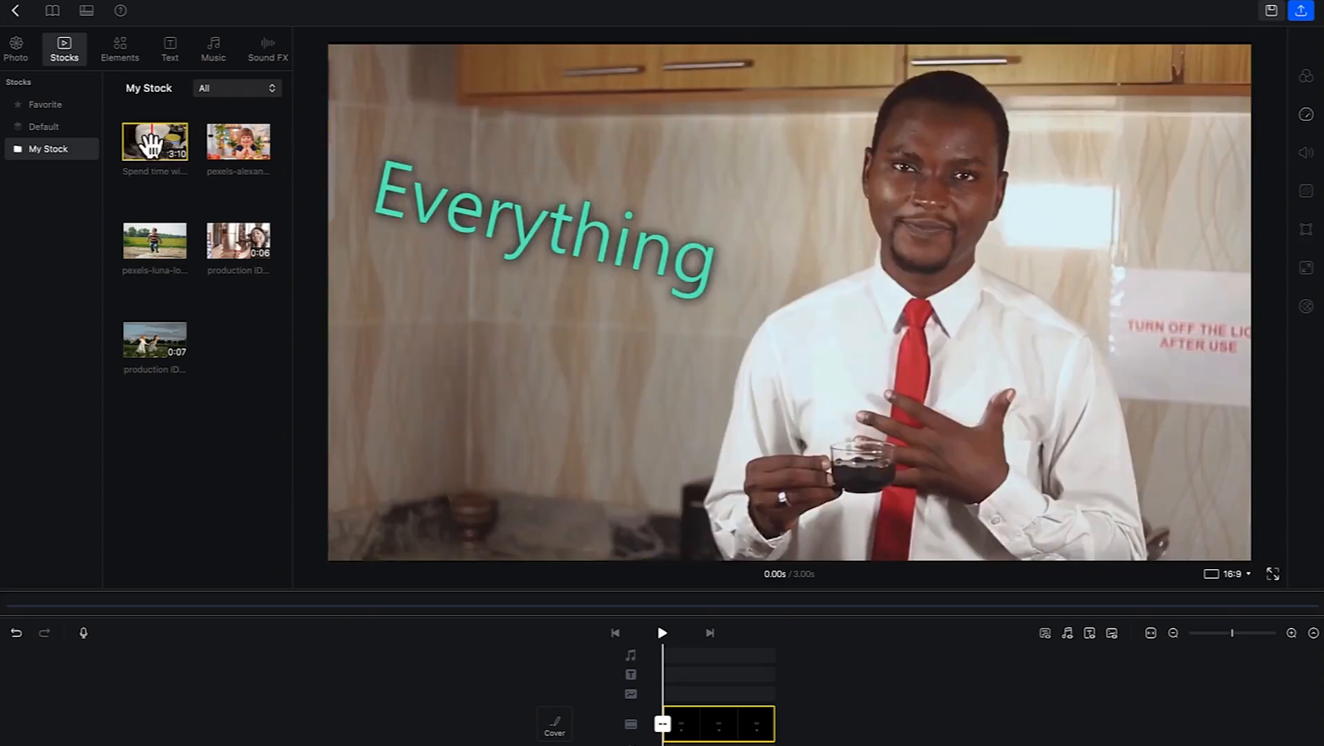
Step: Place the 3:10 'Spend time with yourself' clip from My Stock on the timeline
{"action": "left_click", "coordinate": [718, 697]}
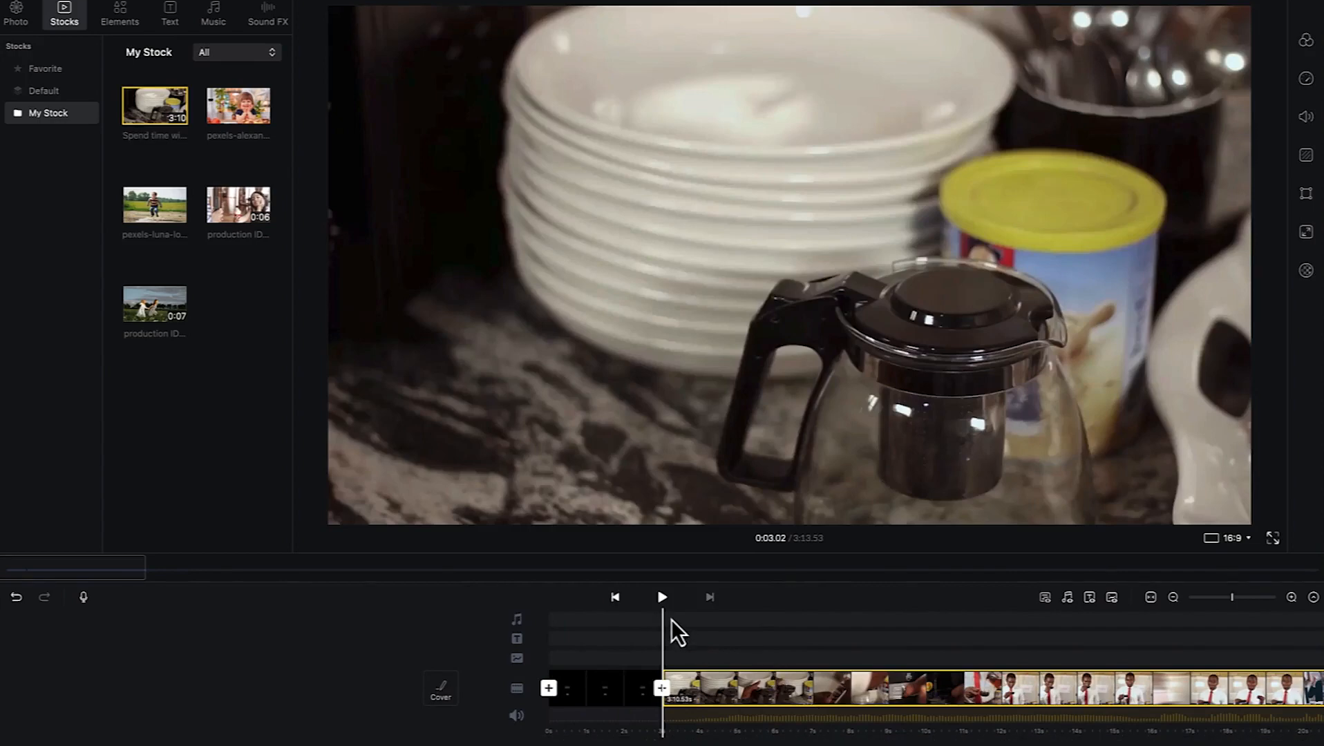
{"action": "mouse_move", "coordinate": [669, 629]}
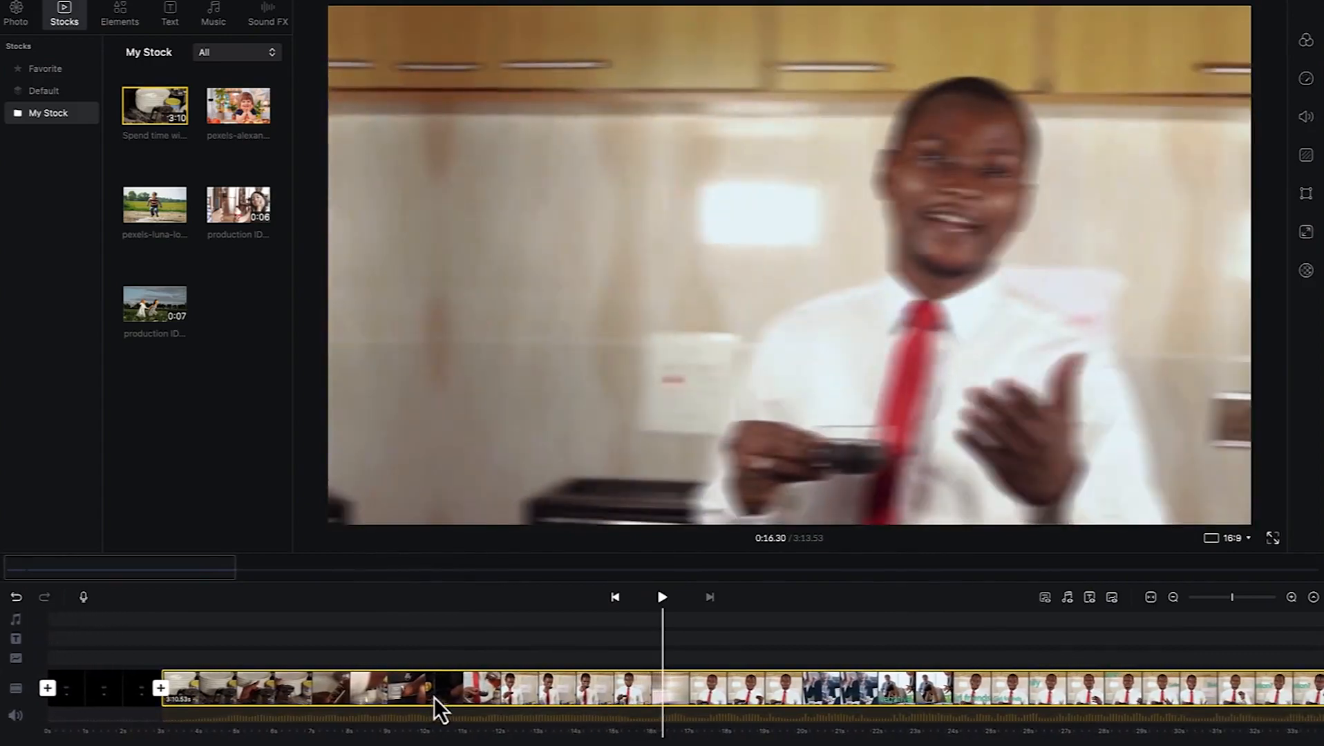
{"action": "mouse_move", "coordinate": [680, 654]}
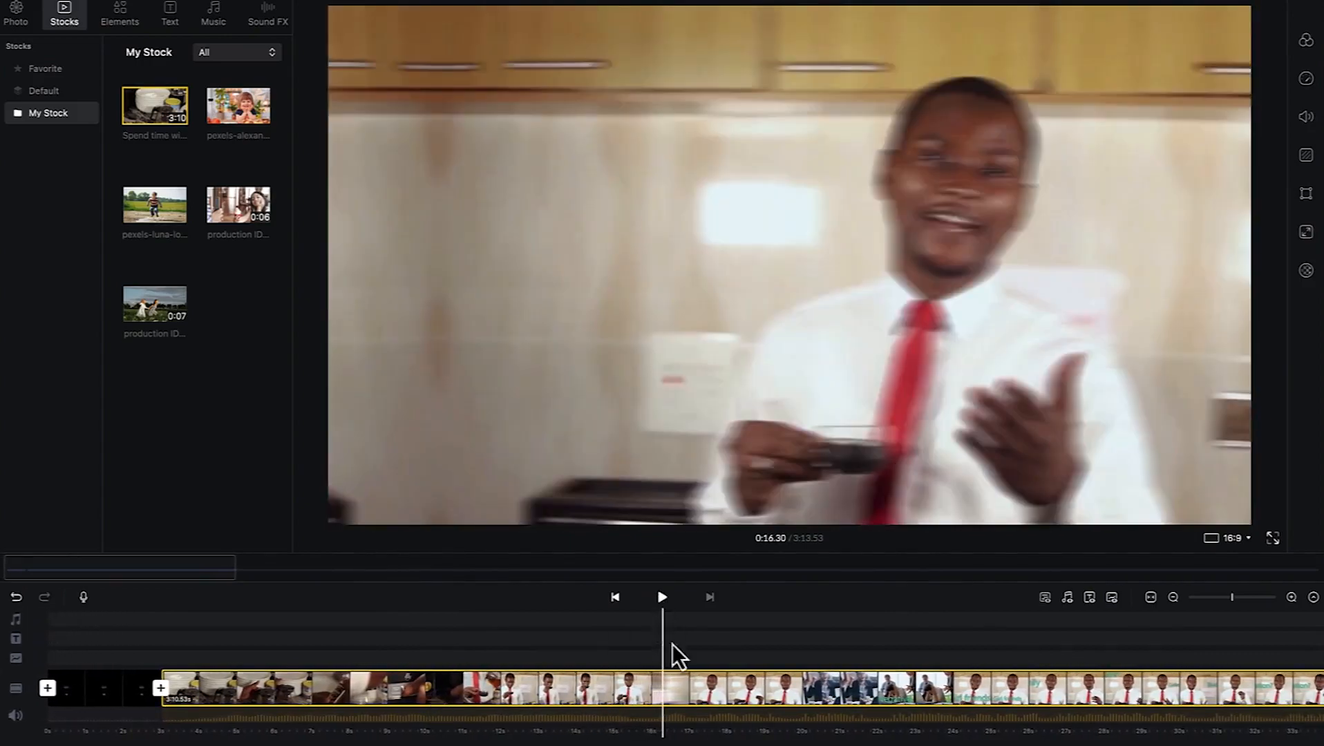